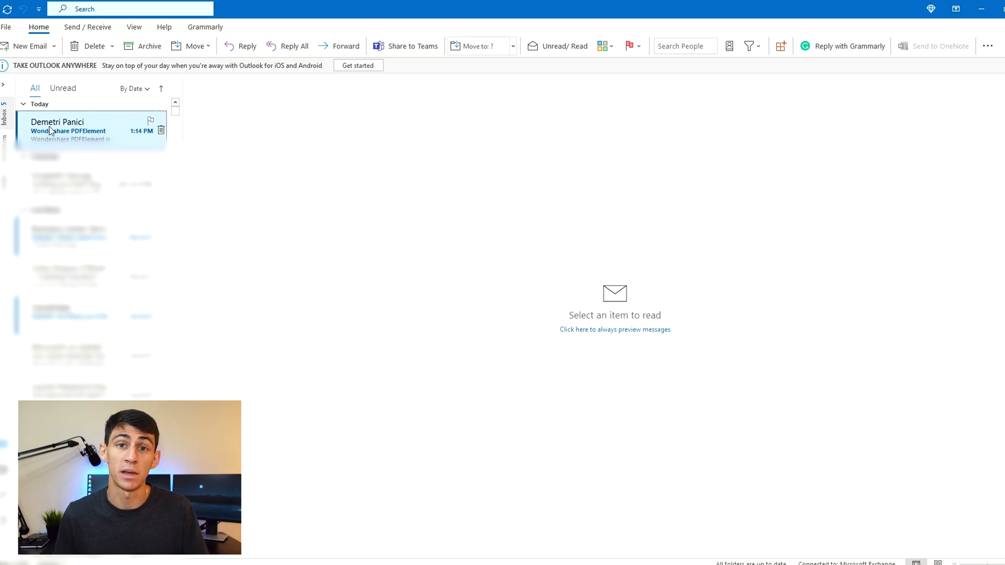
Open the Wondershare PDFElement email from the inbox in the reading pane
left_click(69, 131)
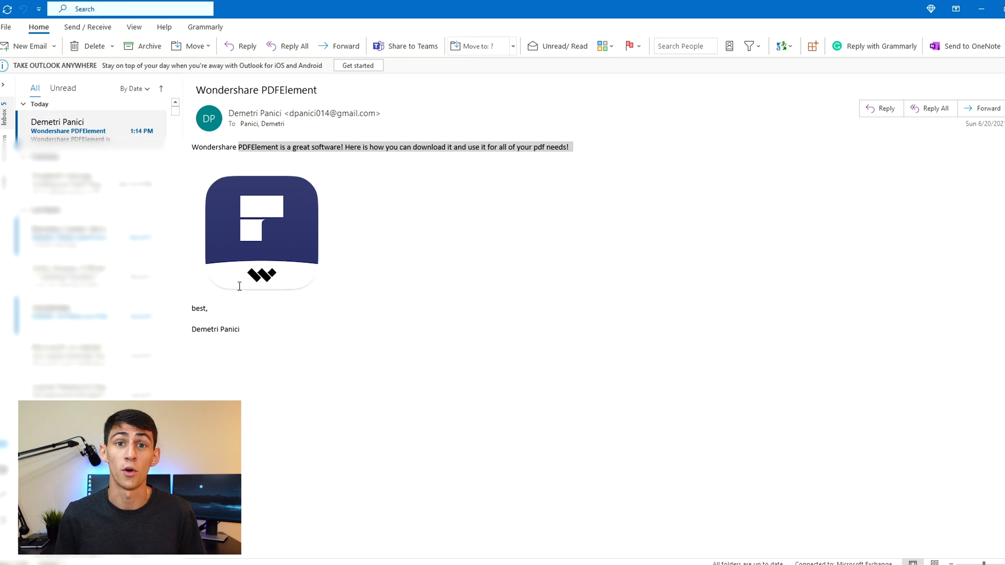
mouse_move(53, 76)
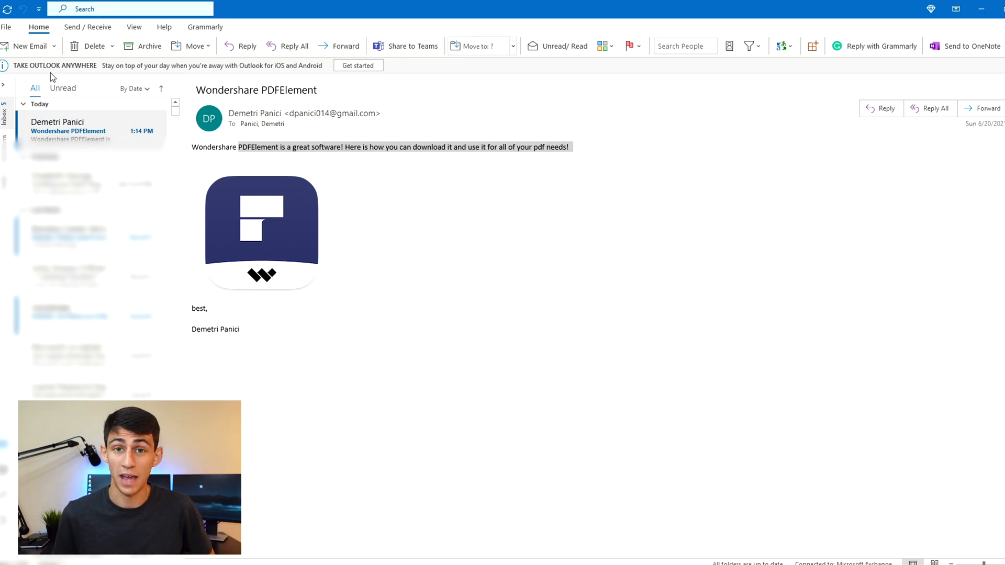
Save the email to the Desktop as an Outlook .msg item
left_click(6, 28)
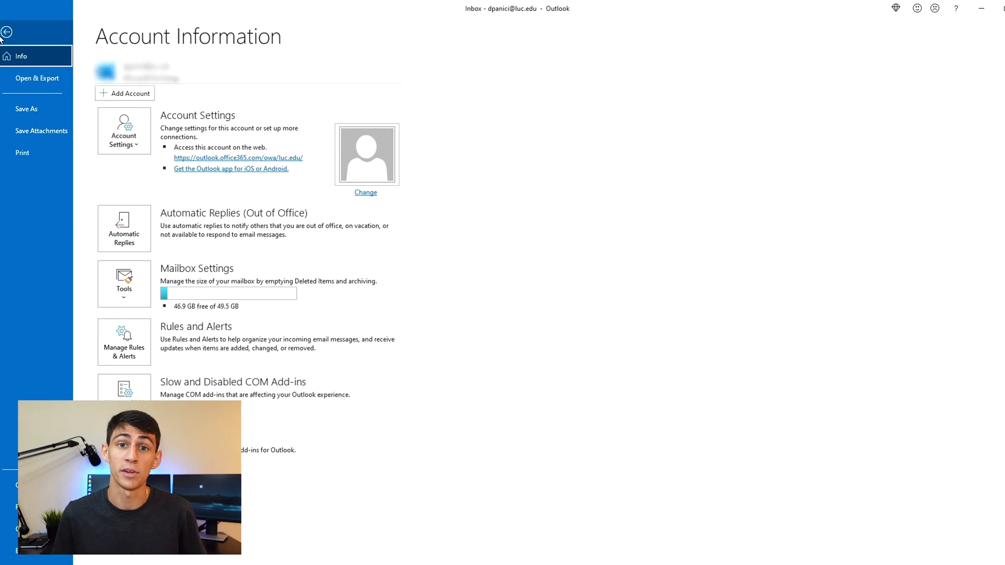
left_click(8, 32)
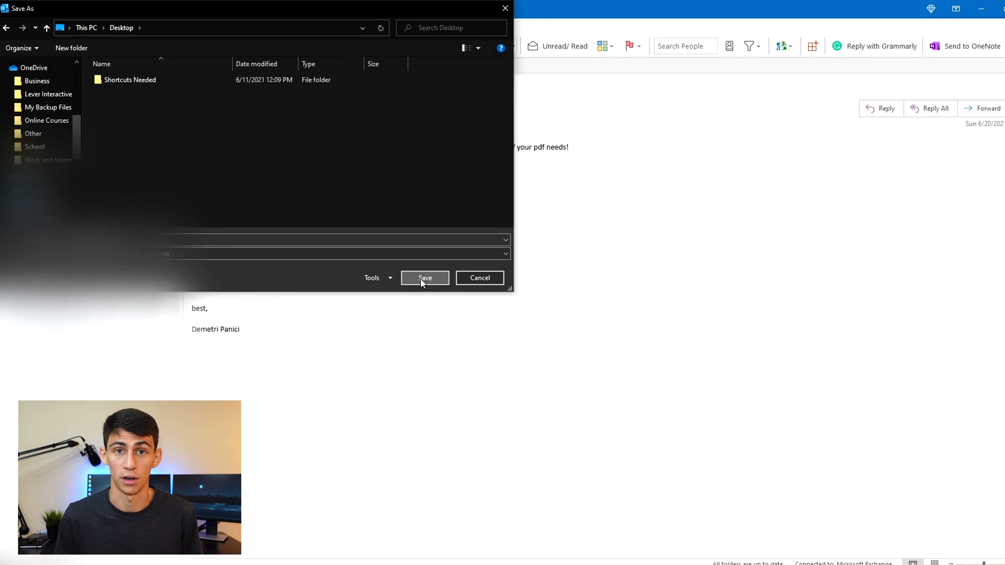
left_click(424, 278)
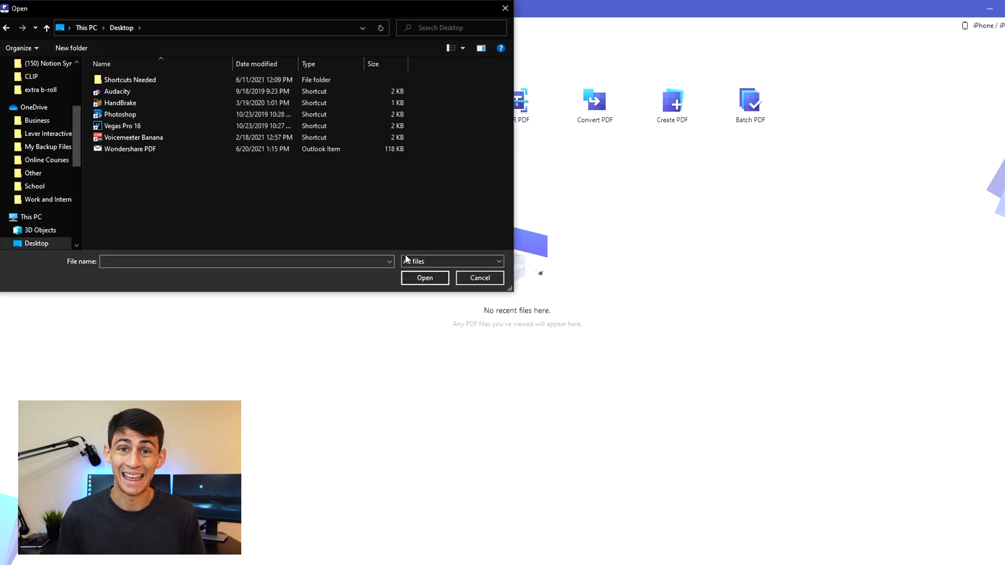
Open the saved Wondershare PDF item in PDFelement as a converted PDF
left_click(424, 277)
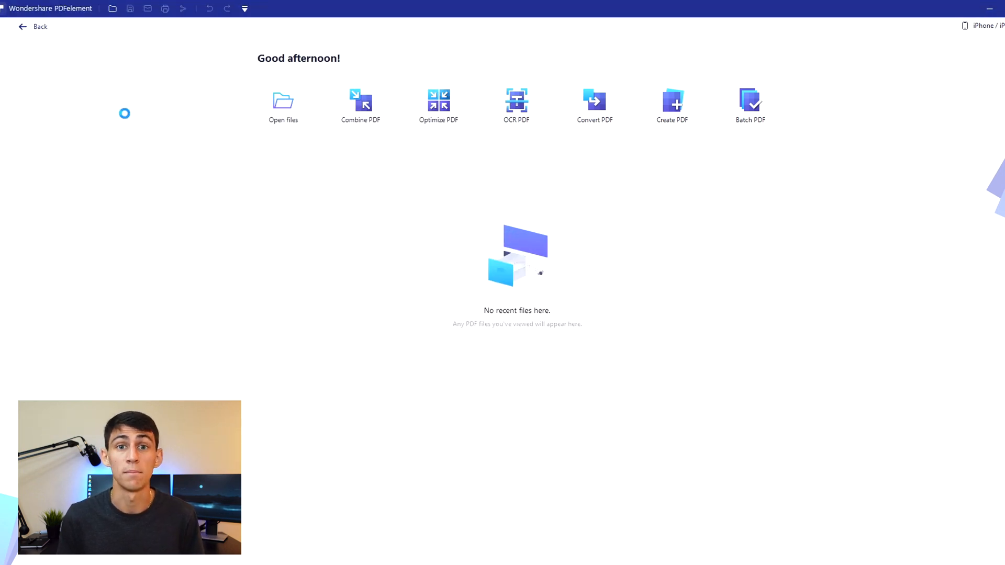
left_click(10, 26)
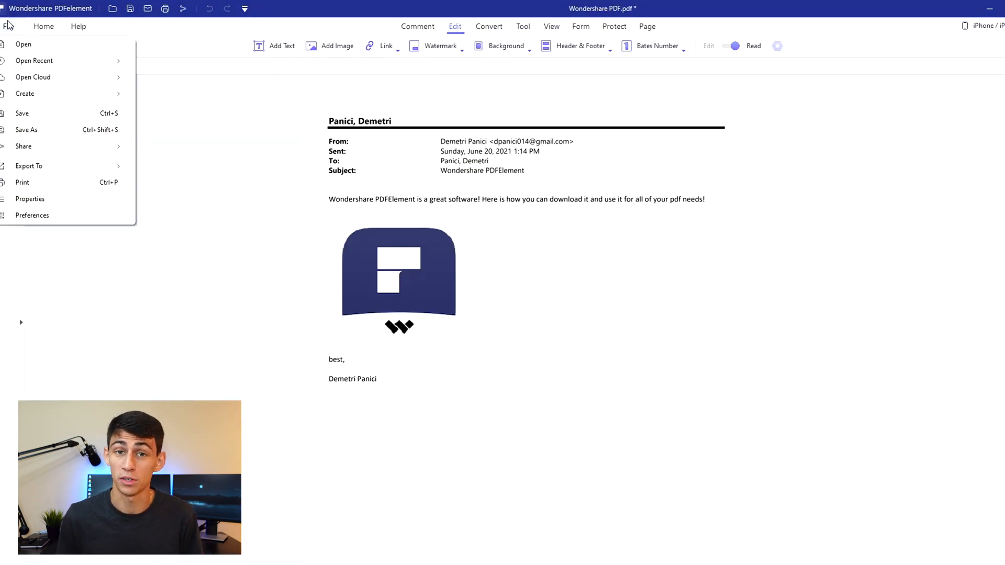
Save the converted email to the Desktop as Wondershare PDF.pdf and return to Outlook
left_click(25, 130)
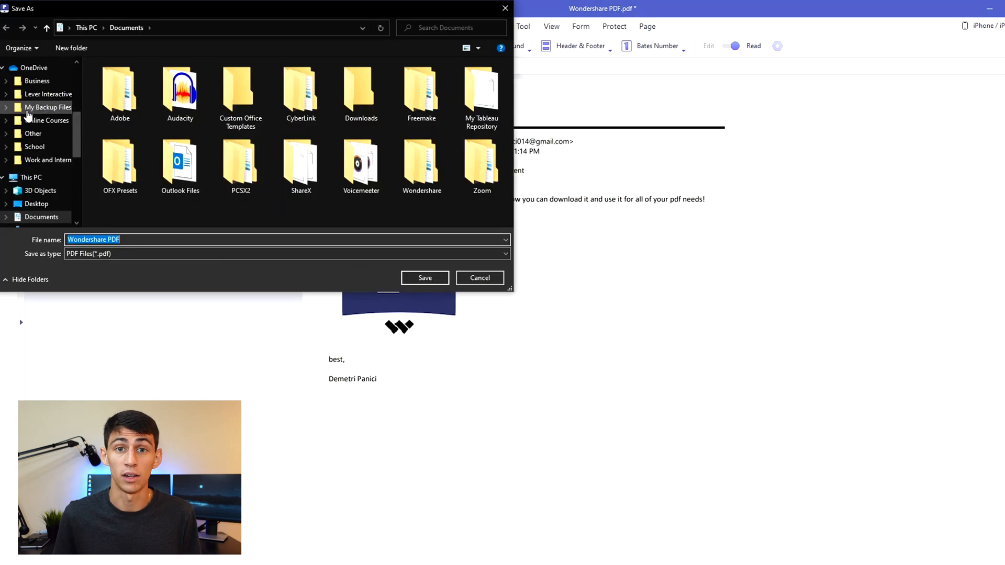
left_click(35, 204)
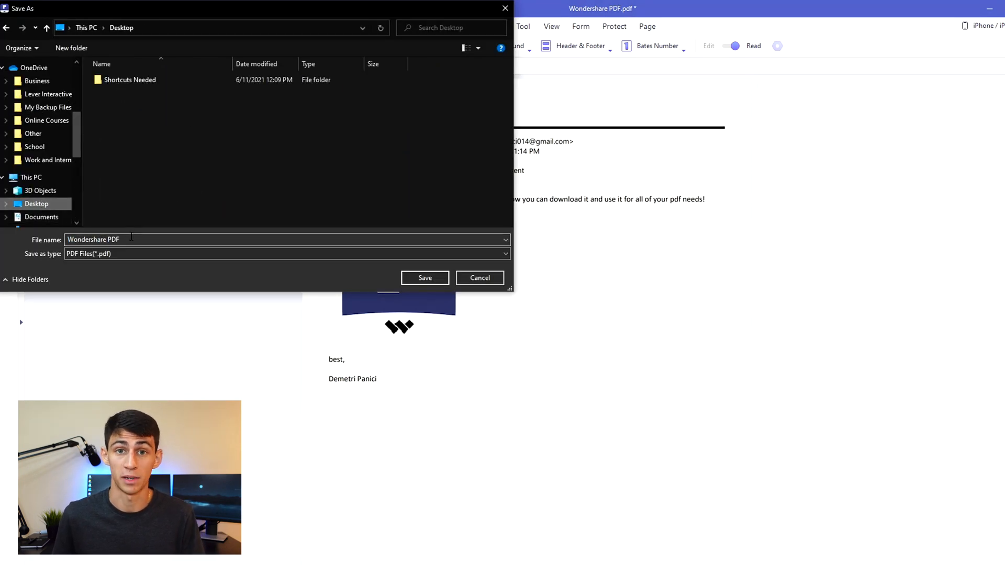
triple_click(93, 239)
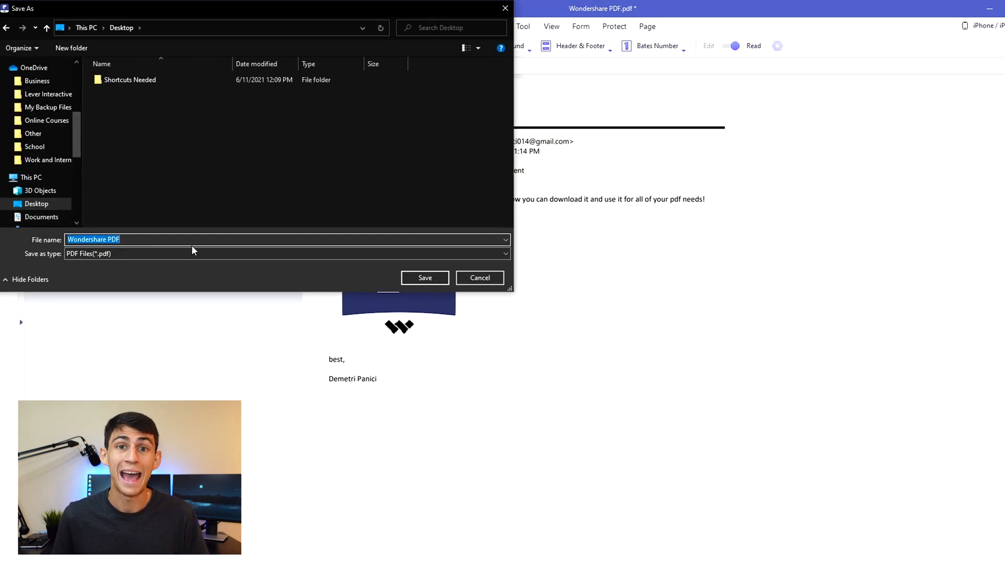
left_click(424, 277)
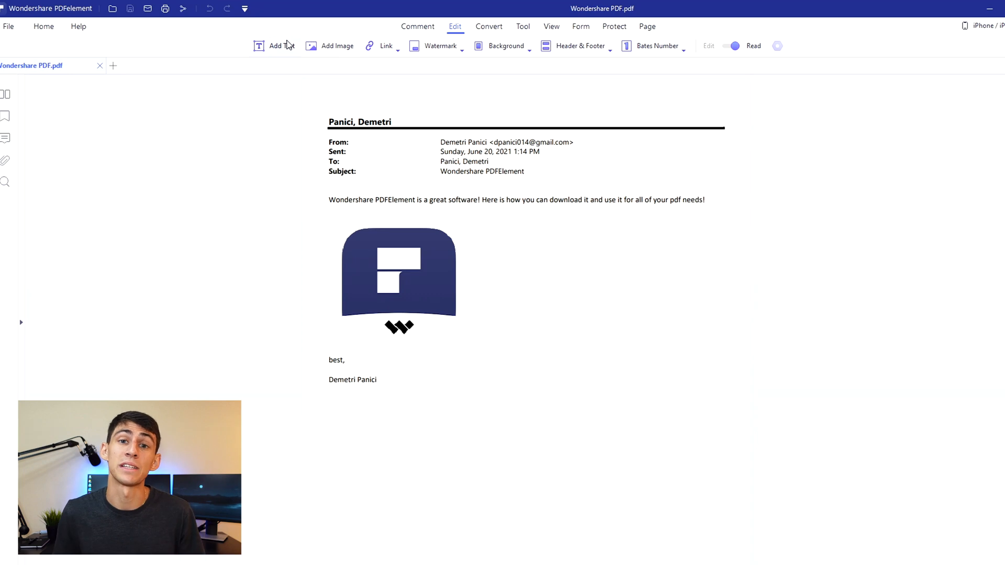
left_click(727, 45)
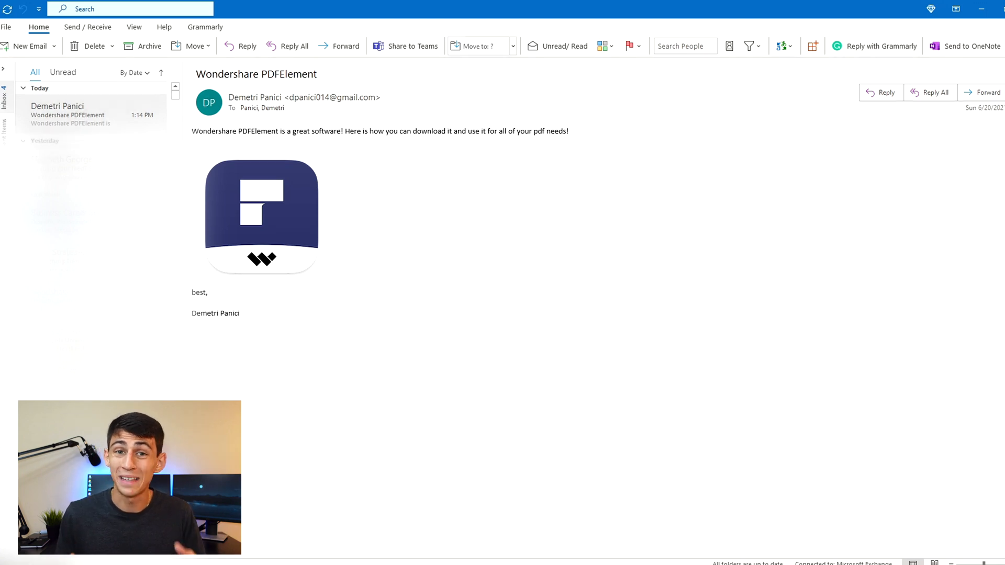
Choose Wondershare PDFelement as the printer for the email, keeping Memo Style
left_click(6, 27)
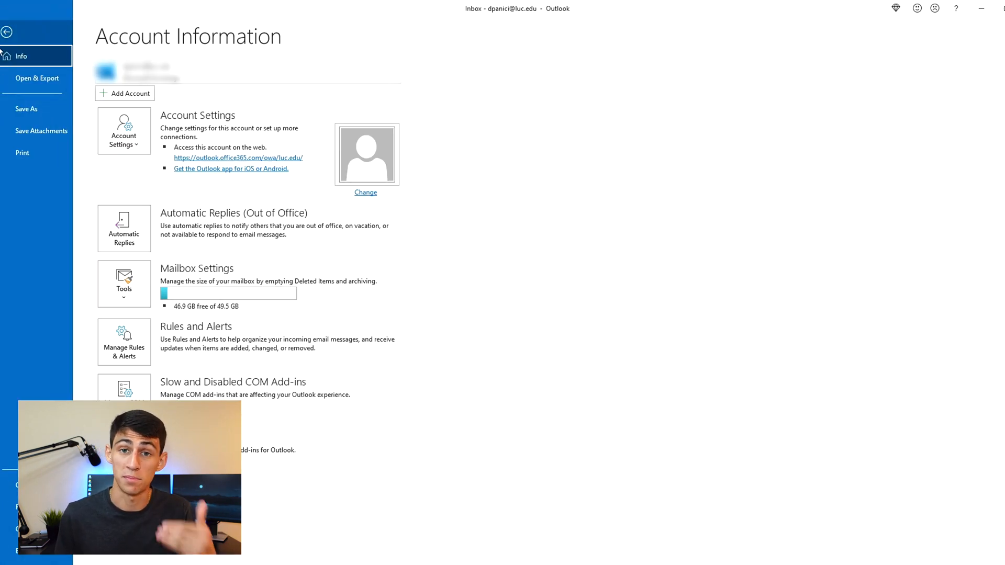
left_click(22, 153)
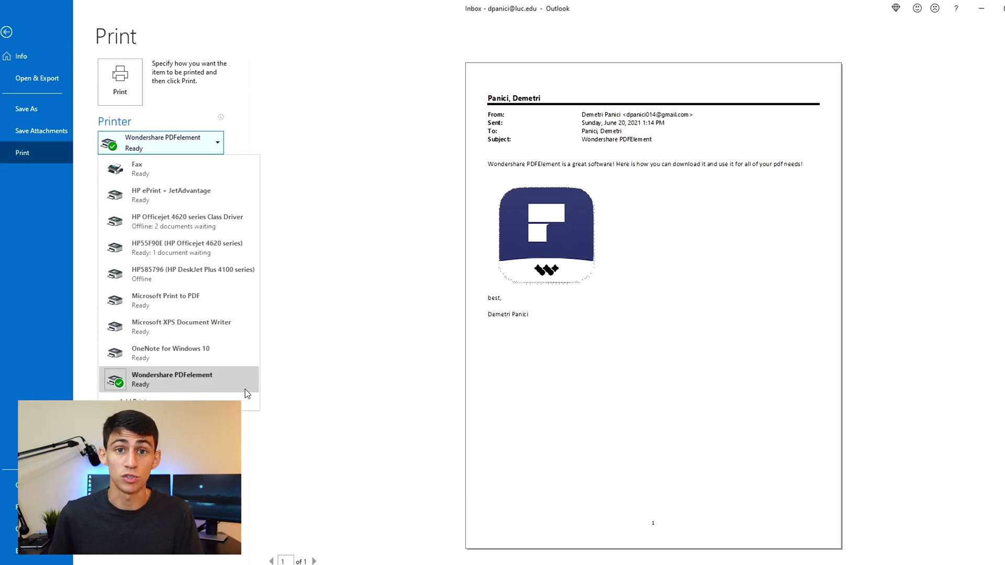
left_click(171, 379)
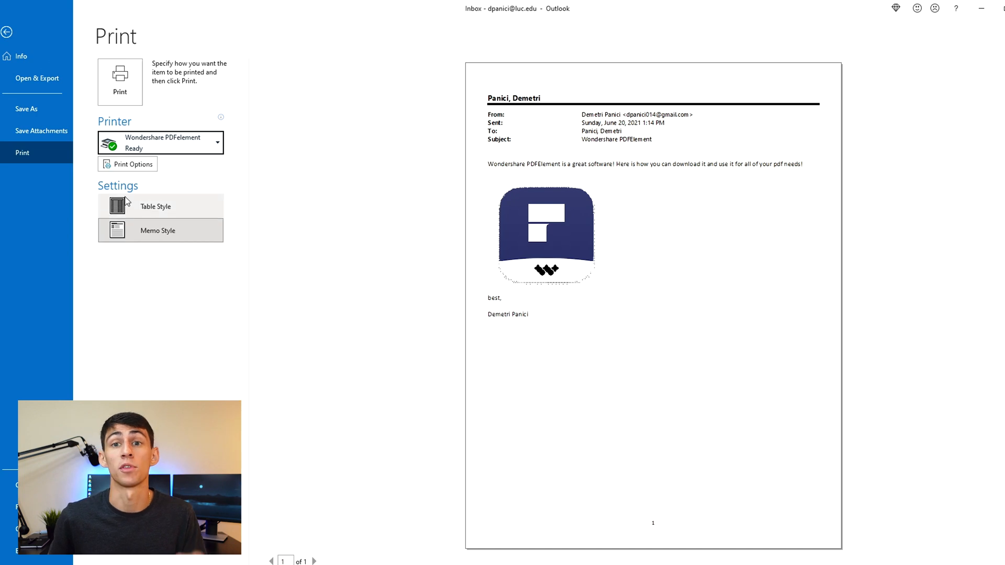
mouse_move(120, 76)
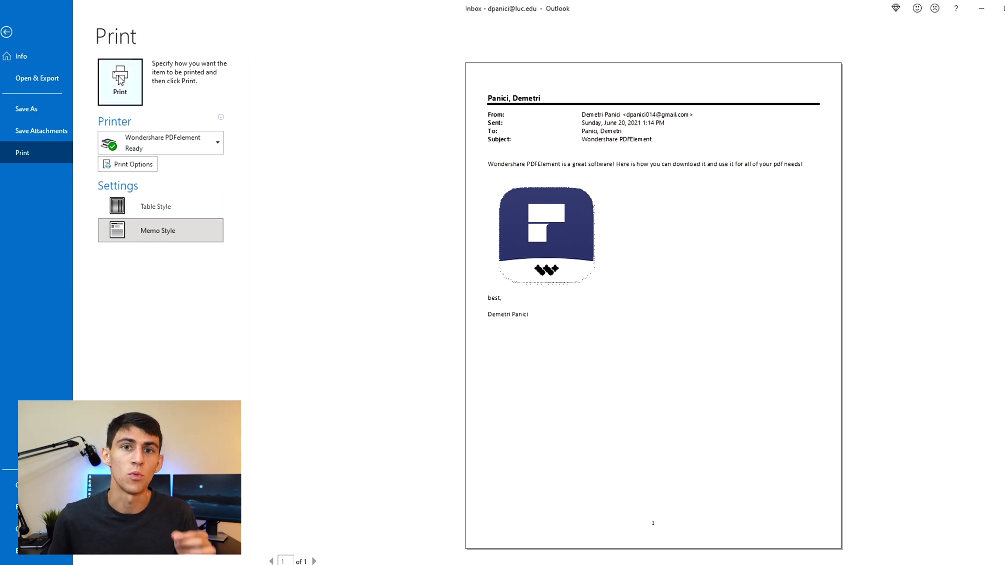
Print the email so it opens in PDFelement as Microsoft Outlook - Memo Style.pdf
left_click(120, 81)
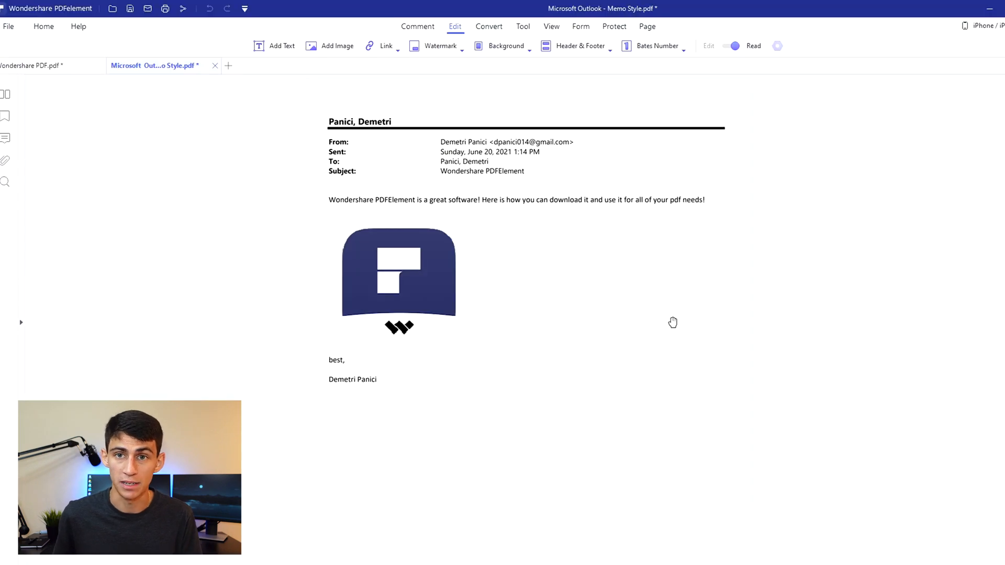
mouse_move(756, 414)
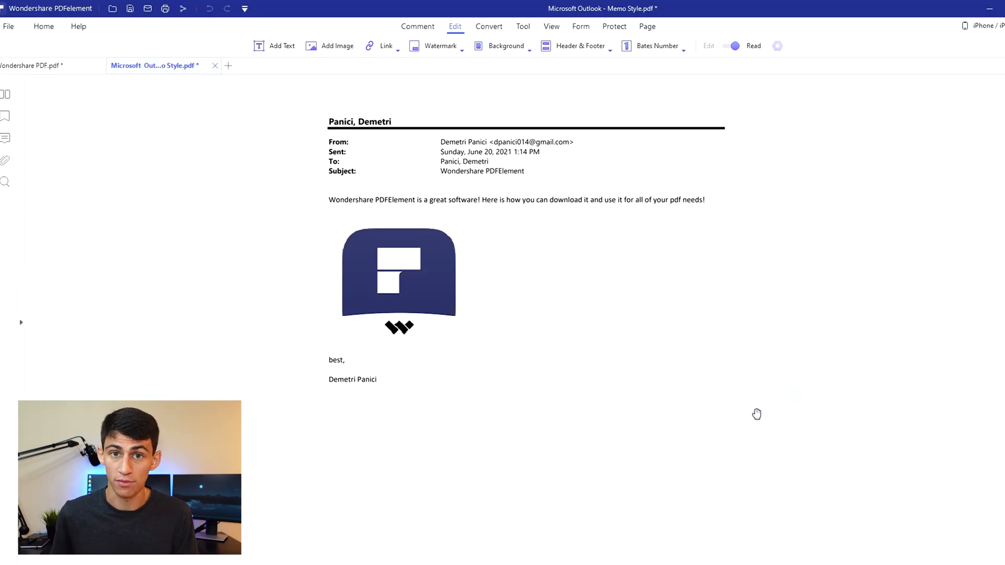